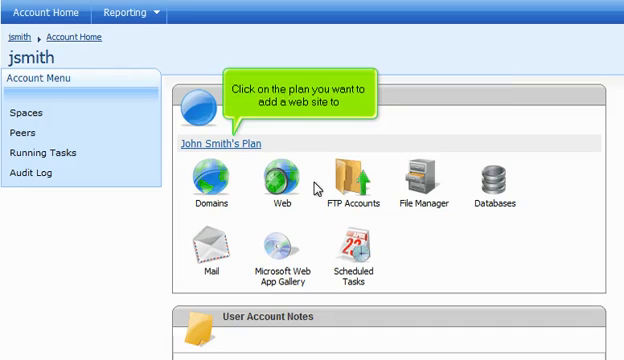
pyautogui.moveTo(230, 148)
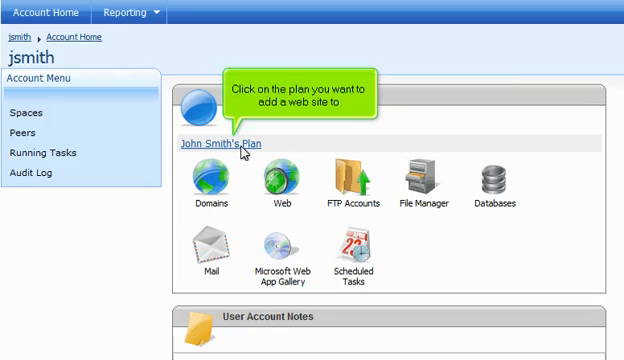
# - Show the Web Sites list of John Smith's Plan, where mydomain.com is the only site
pyautogui.click(212, 144)
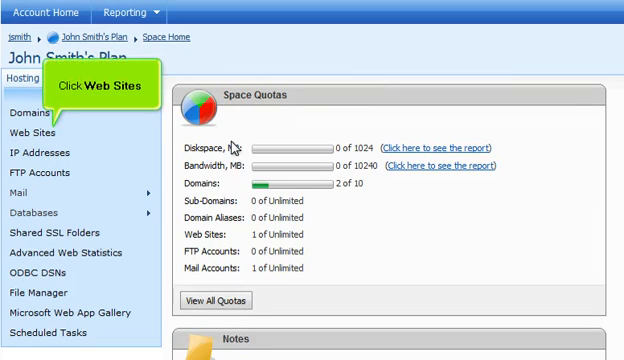
pyautogui.click(30, 132)
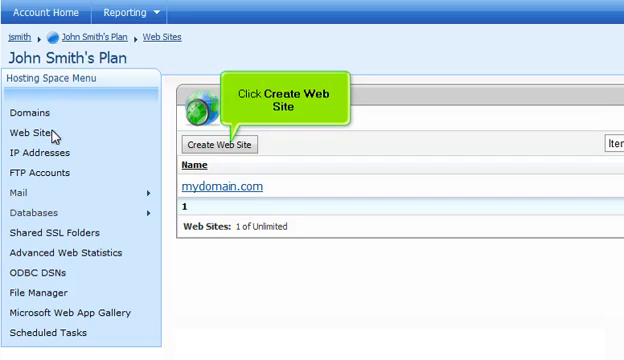
# - Create a new web site for the demo1234.com domain
pyautogui.click(216, 144)
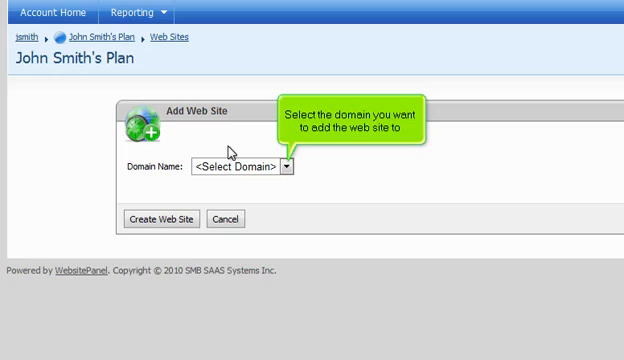
pyautogui.moveTo(268, 164)
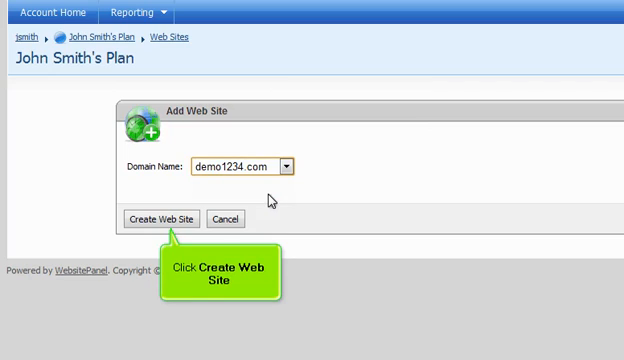
pyautogui.click(164, 218)
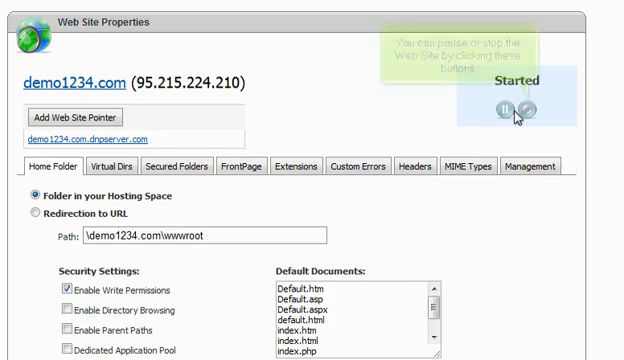
# - Stop and restart demo1234.com, then review its Home Folder security and authentication settings
pyautogui.click(520, 108)
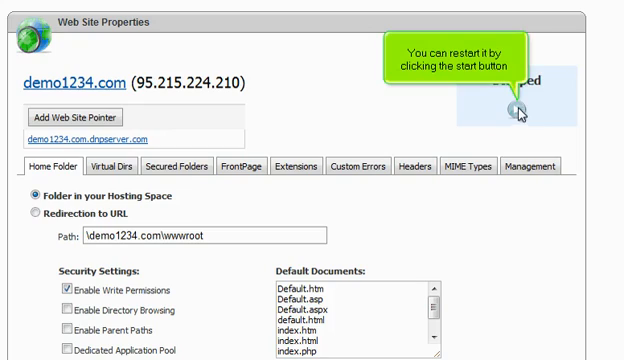
pyautogui.click(516, 108)
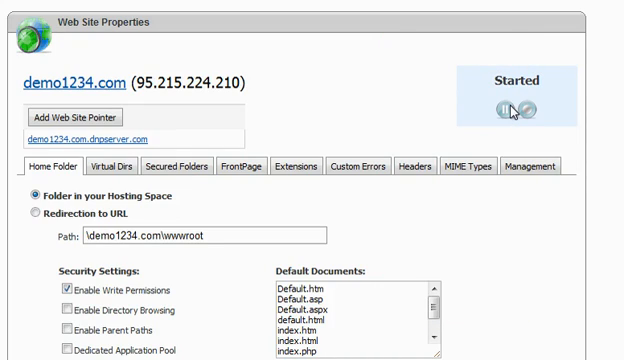
pyautogui.scroll(-3)
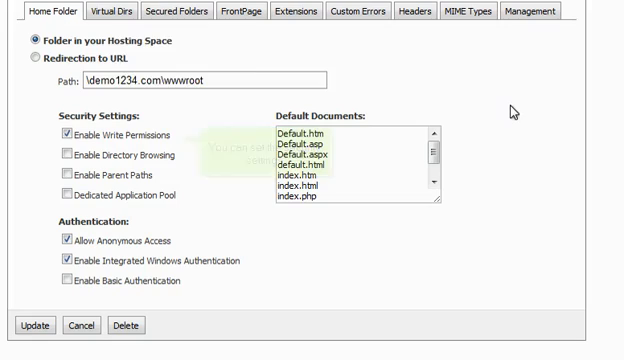
pyautogui.moveTo(106, 12)
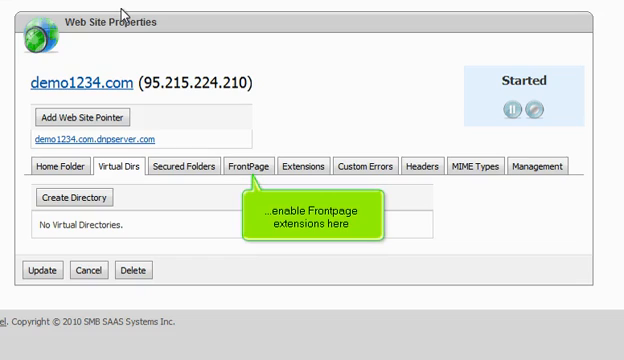
pyautogui.moveTo(180, 92)
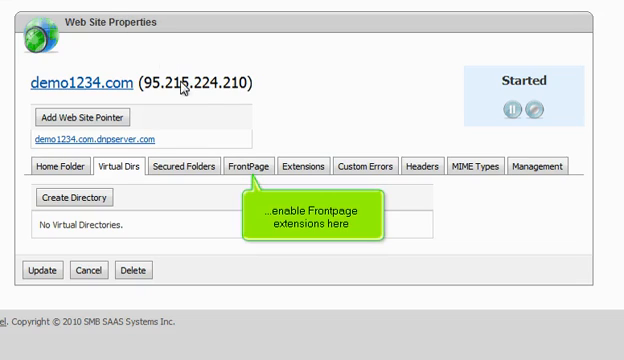
# - Review FrontPage, Extensions, Custom Errors, Headers and MIME Types settings, then update the site properties
pyautogui.click(250, 168)
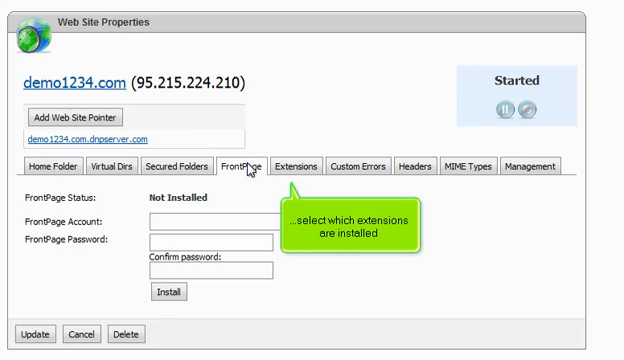
pyautogui.click(296, 166)
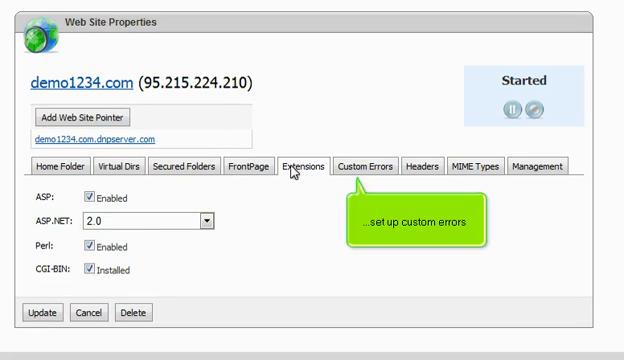
pyautogui.click(376, 164)
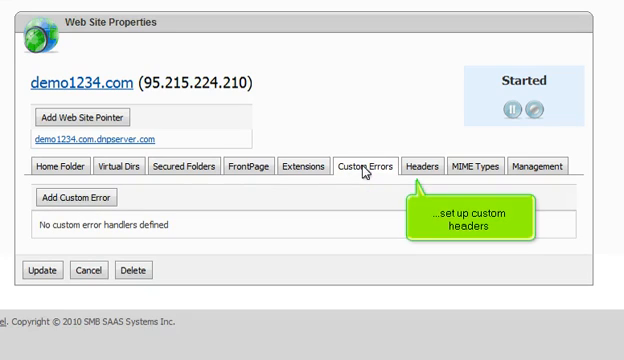
pyautogui.click(420, 164)
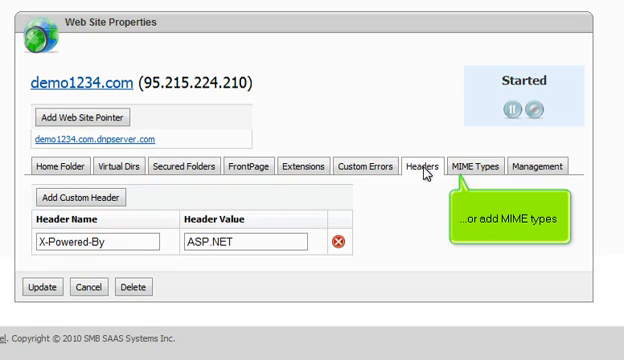
pyautogui.click(476, 166)
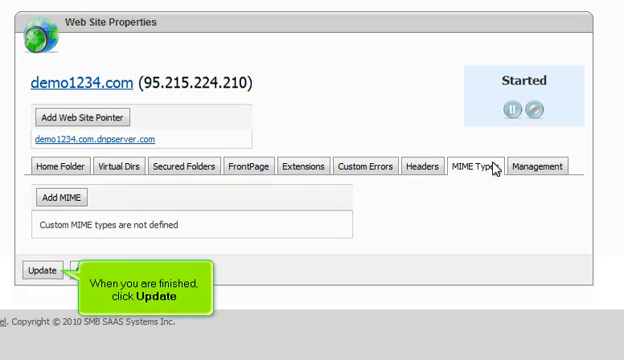
pyautogui.click(42, 270)
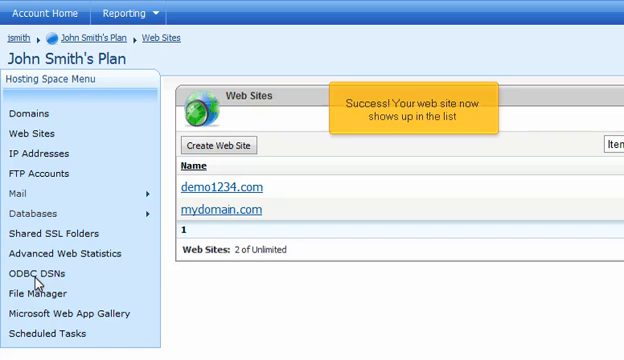